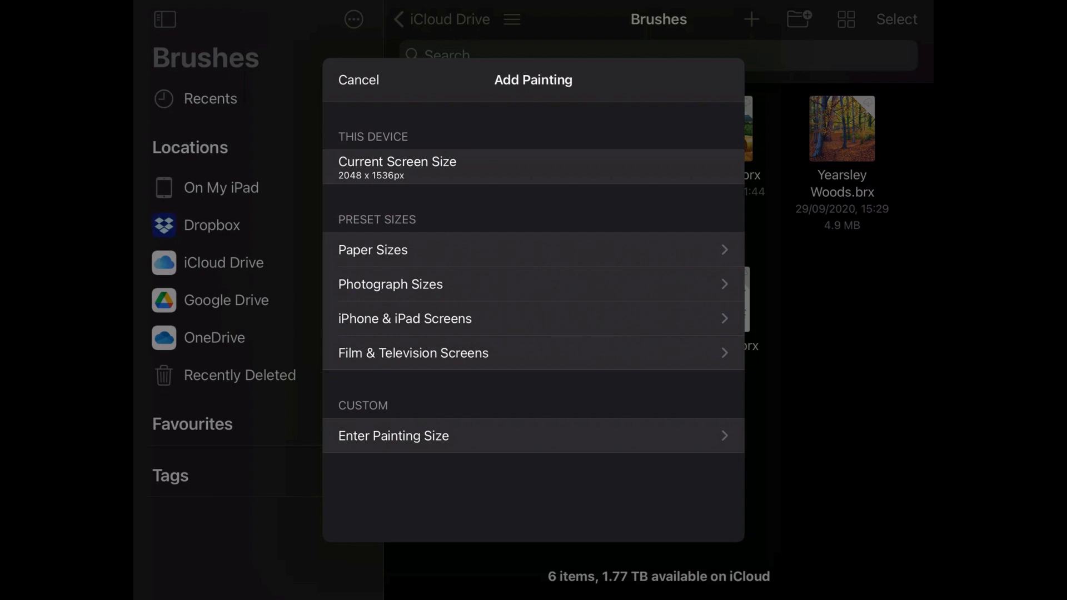
# Cancel the Add Painting size choices to return to the iCloud Drive gallery.
pyautogui.click(358, 79)
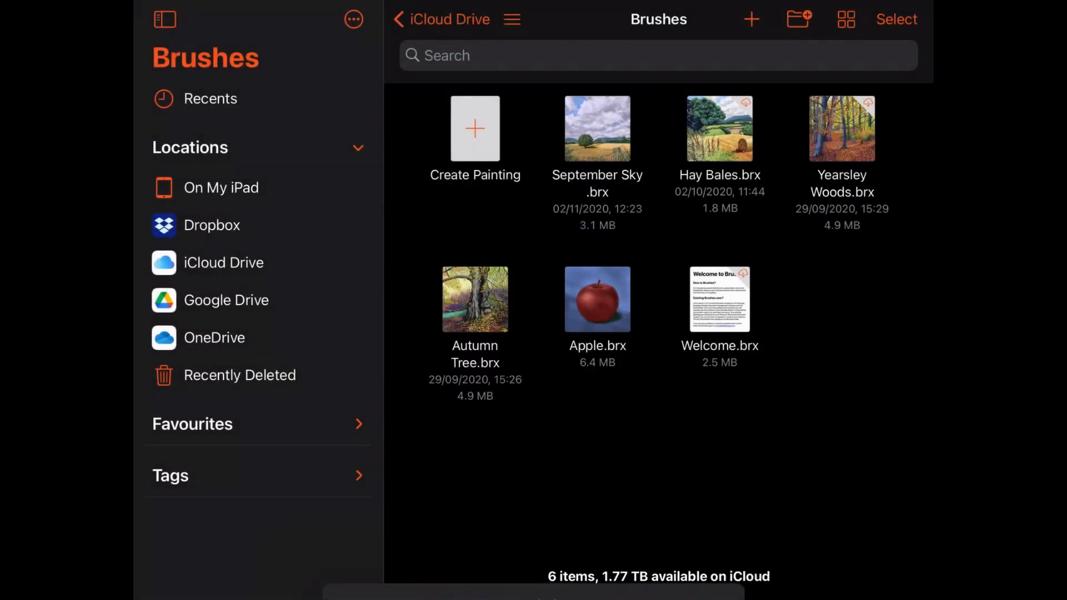
# Create a new screen-sized blank painting, close the side menu, and draw a purple S-stroke.
pyautogui.click(475, 129)
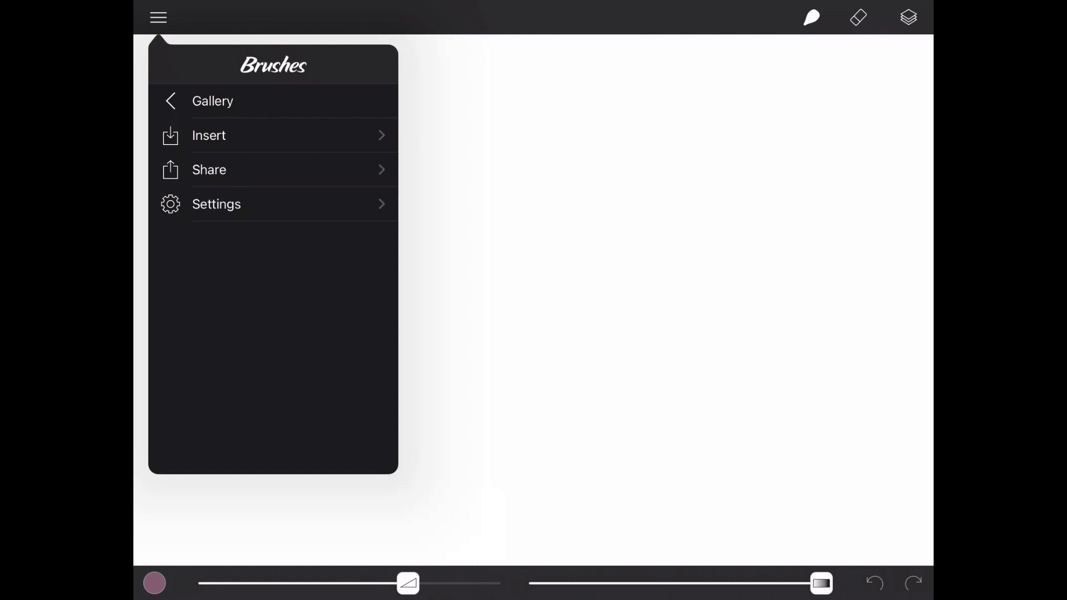
pyautogui.click(810, 18)
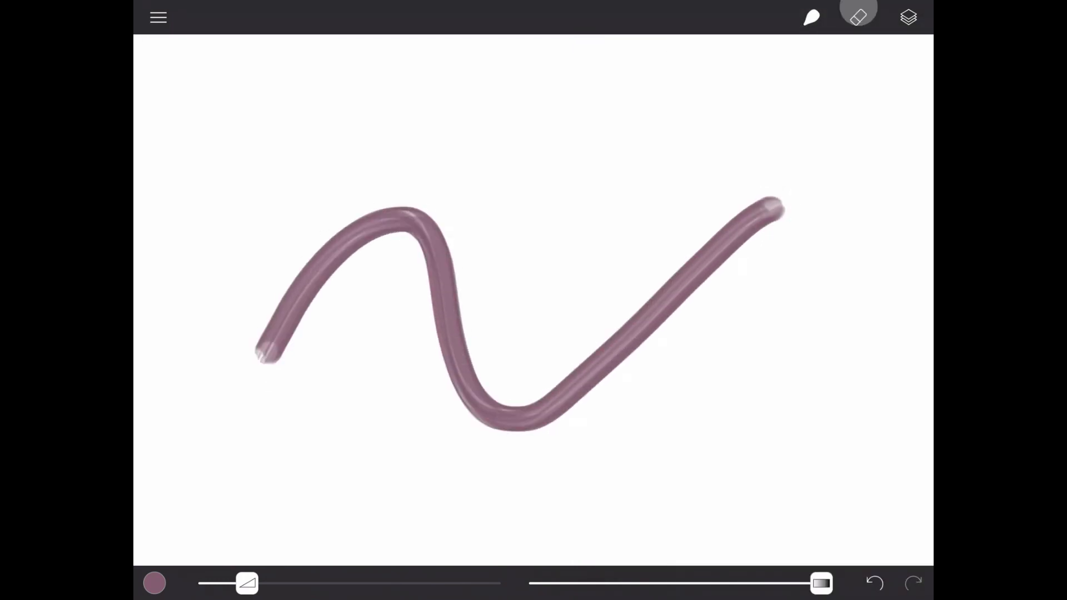
# Erase parts of the stroke with the soft 362 px eraser, then paint a purple arc.
pyautogui.click(858, 18)
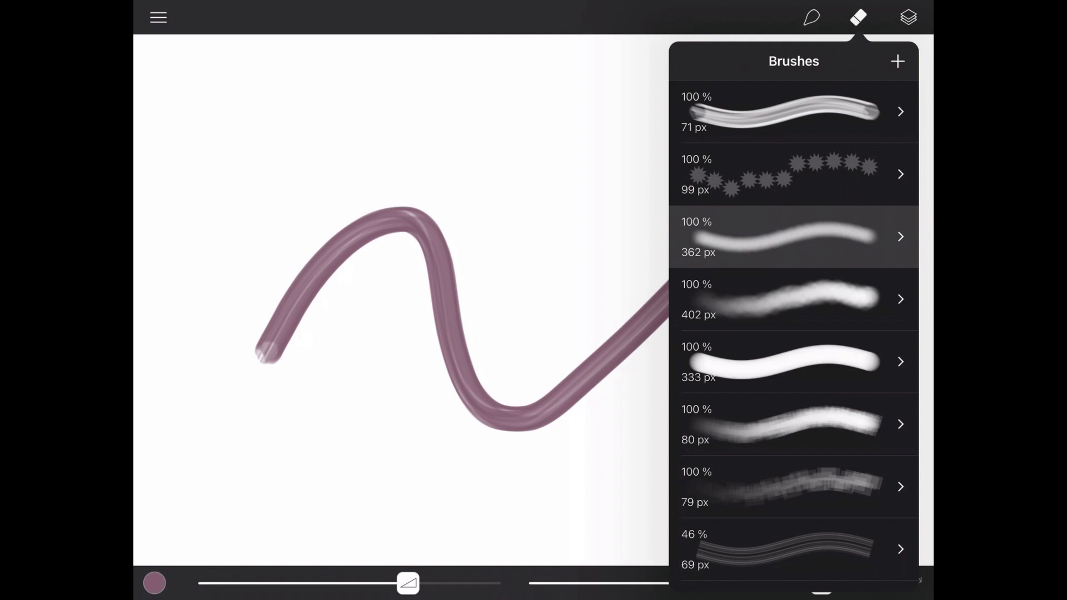
pyautogui.click(863, 17)
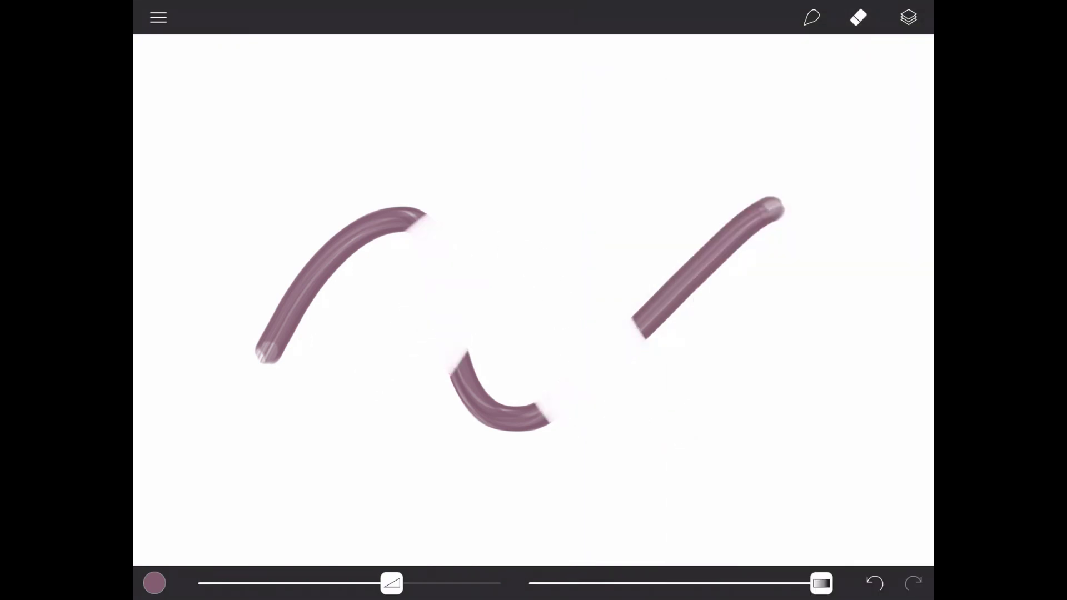
pyautogui.click(811, 17)
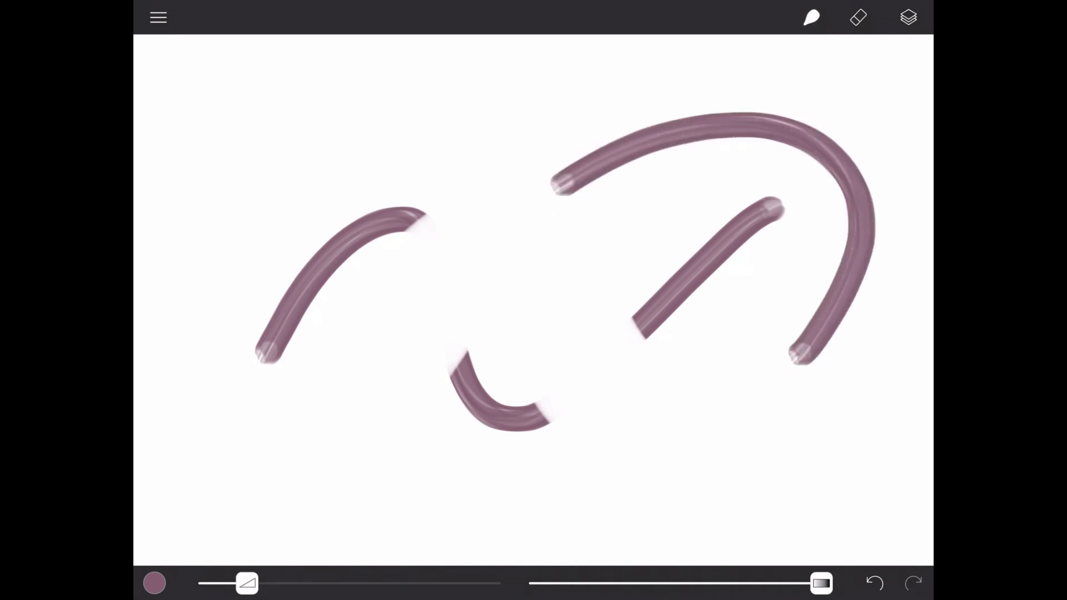
# Add new layers, hide and lock the bottom layer, and open the top layer's details.
pyautogui.click(908, 17)
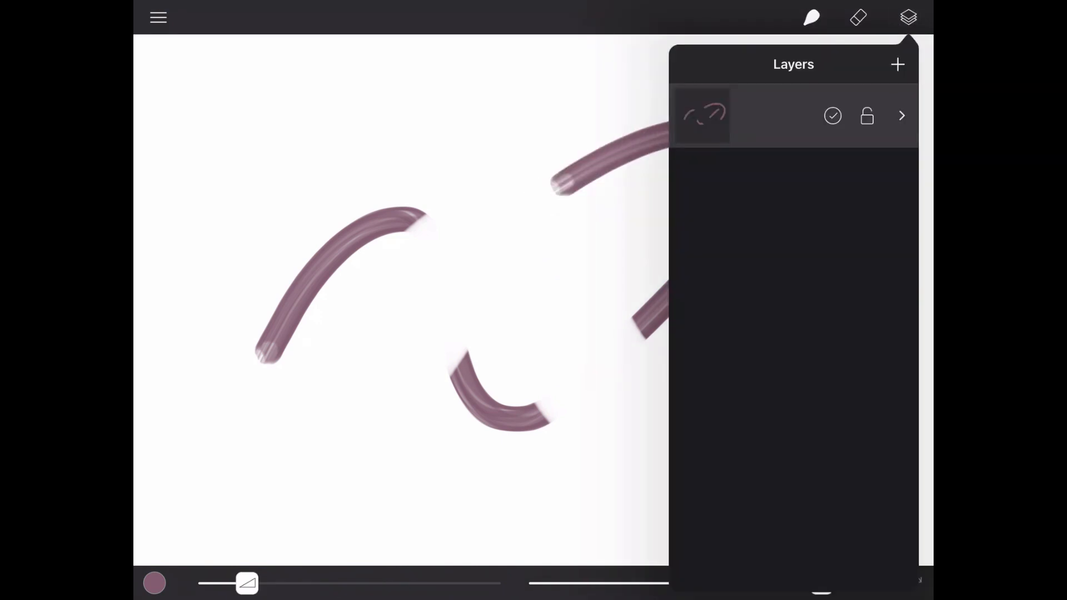
pyautogui.click(867, 116)
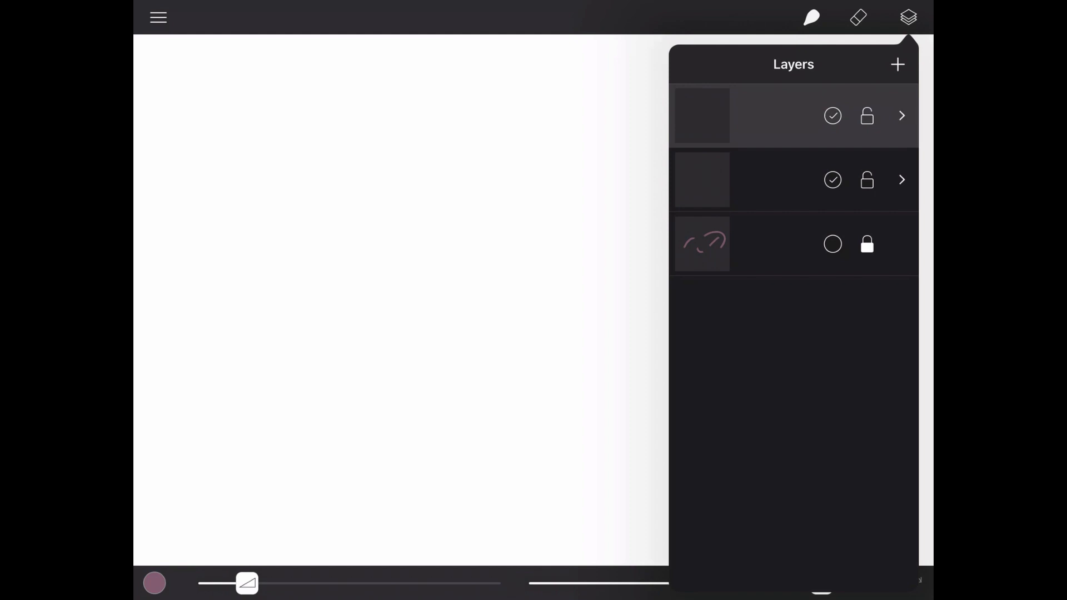
pyautogui.click(901, 115)
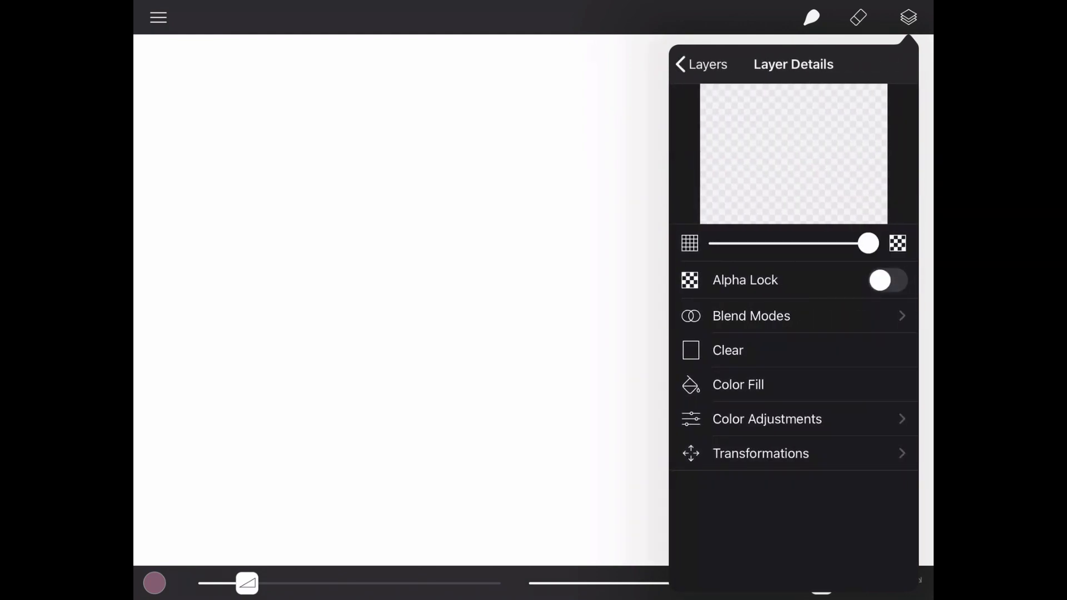
pyautogui.click(700, 64)
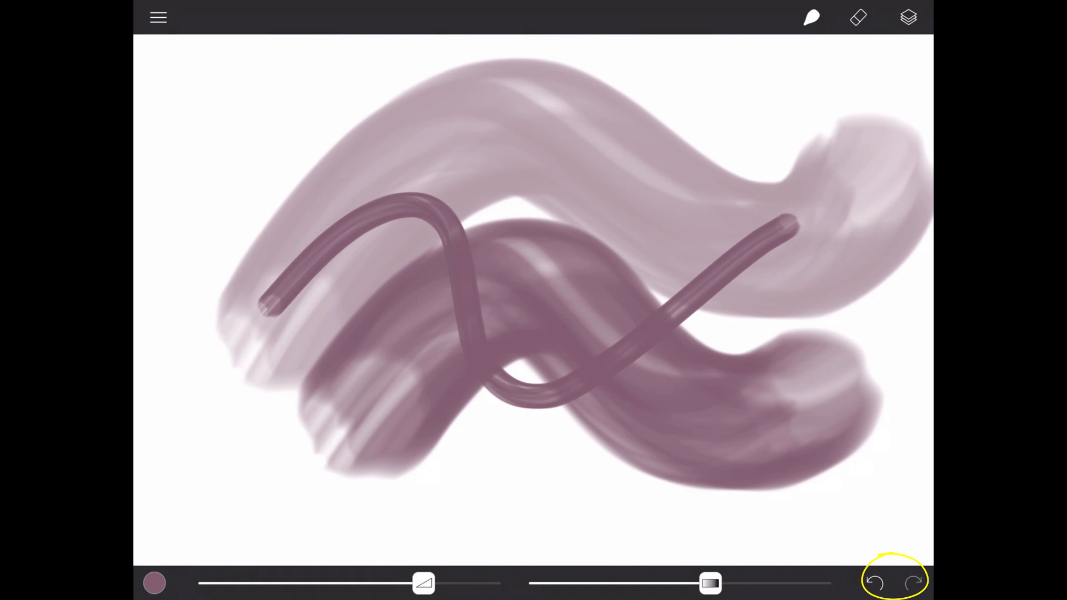
# Open the colour wheel and swatches from the bottom-left colour swatch.
pyautogui.click(875, 582)
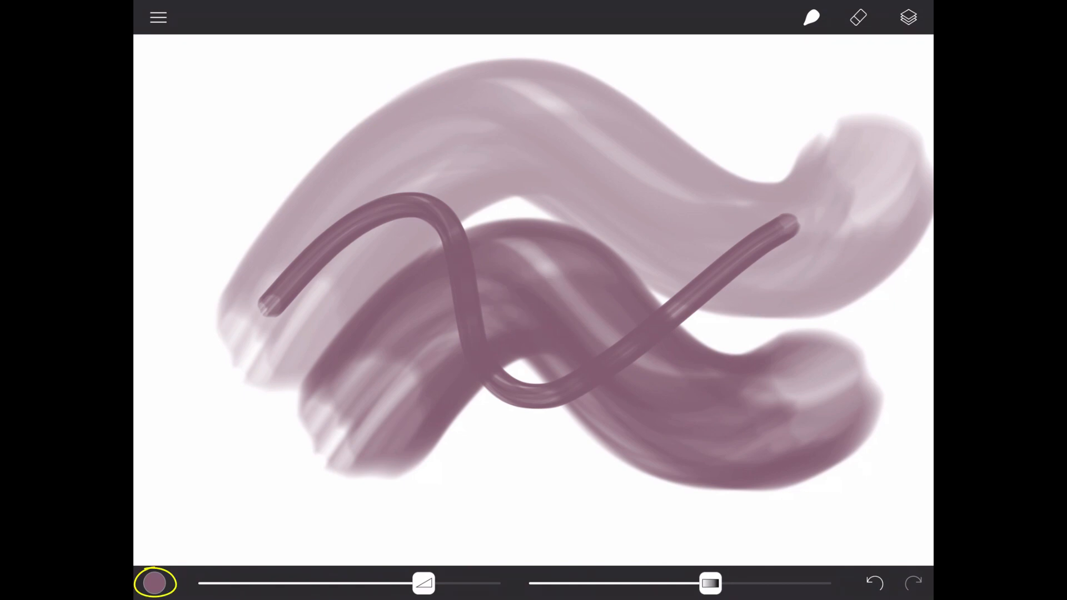
pyautogui.click(155, 583)
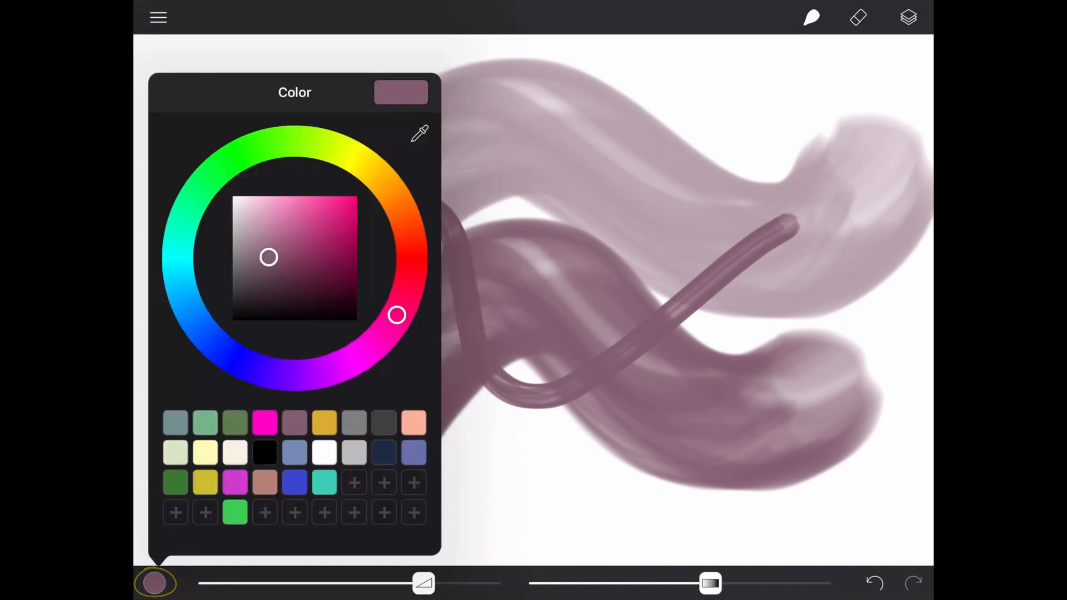